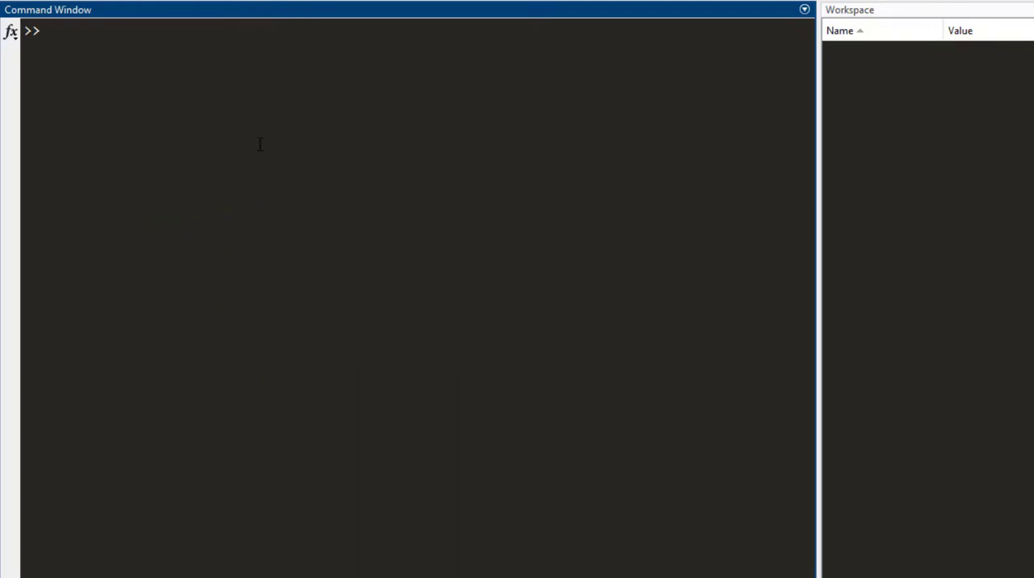
Step: Enter a = 1; b = 2; c = 3; at the prompt and compute sum = a+b+c giving 6
left_click(50, 31)
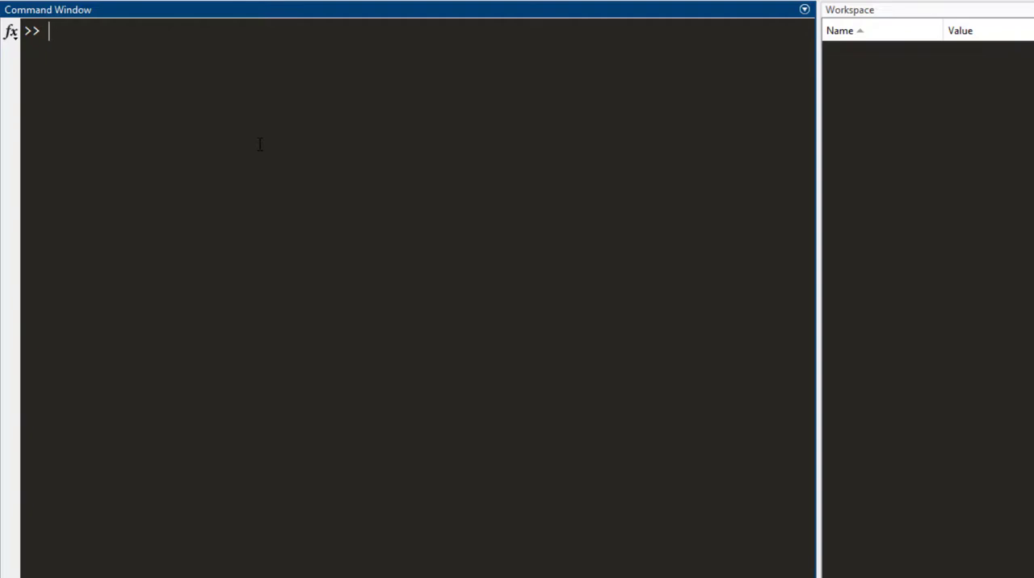
type("a")
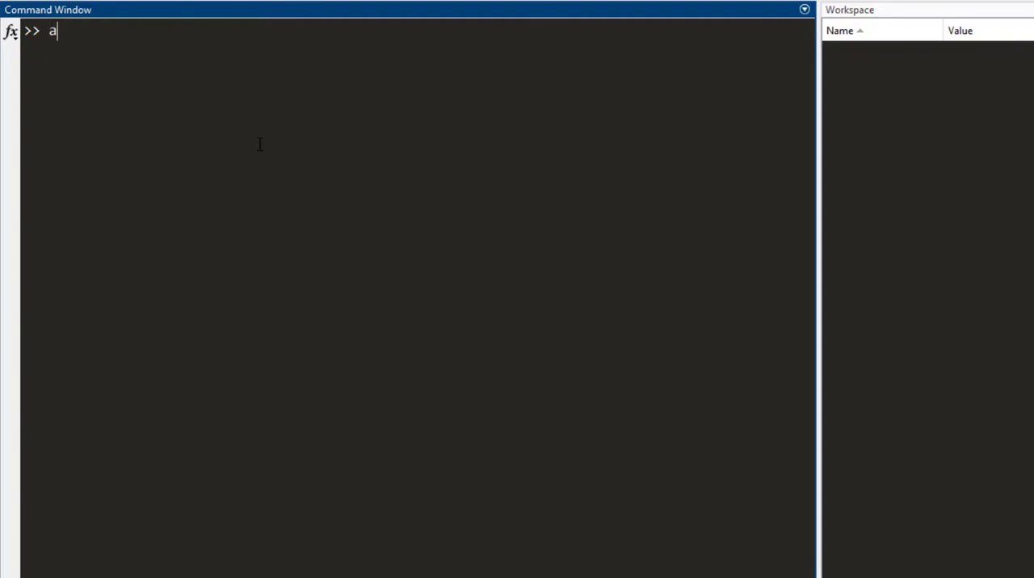
type("= 1;")
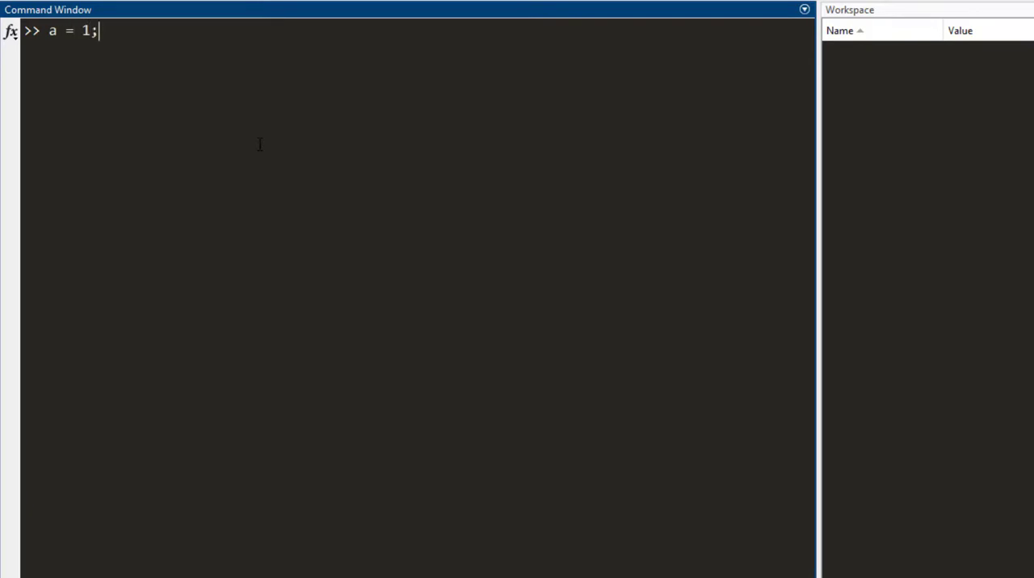
type("b =1")
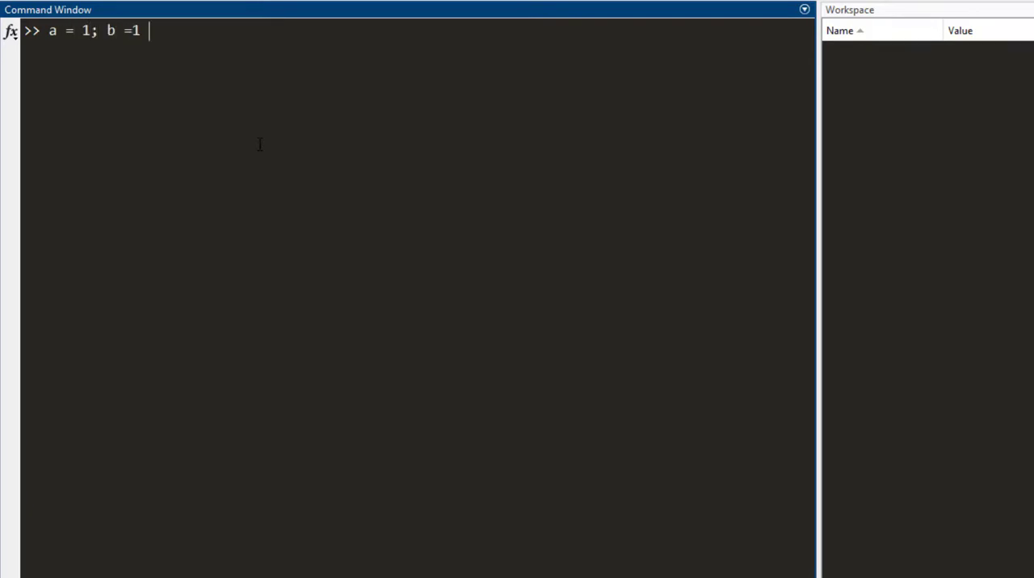
type("2 ; c= 3;")
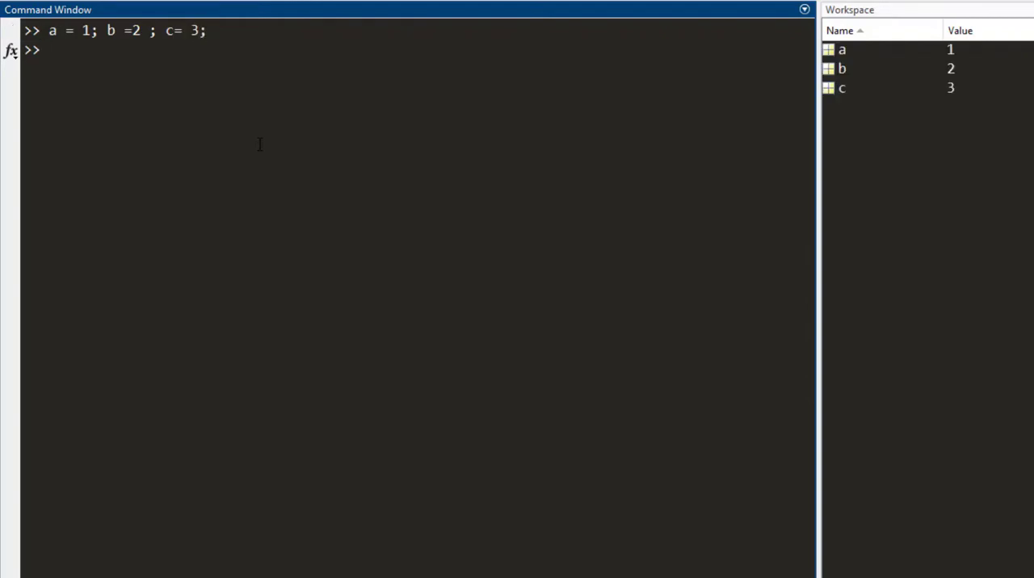
type("sum = a+")
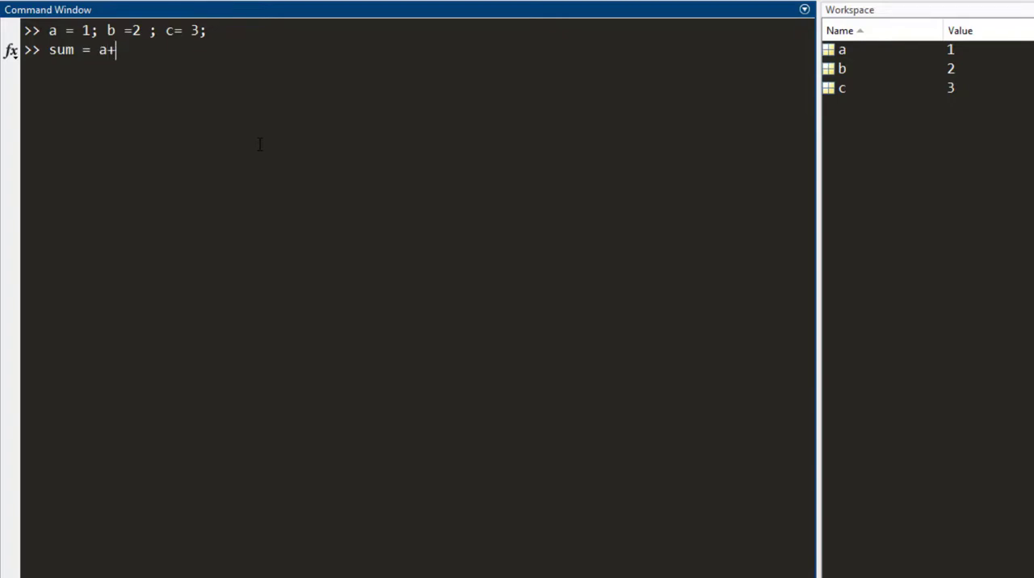
type("b+c")
type("c = 30")
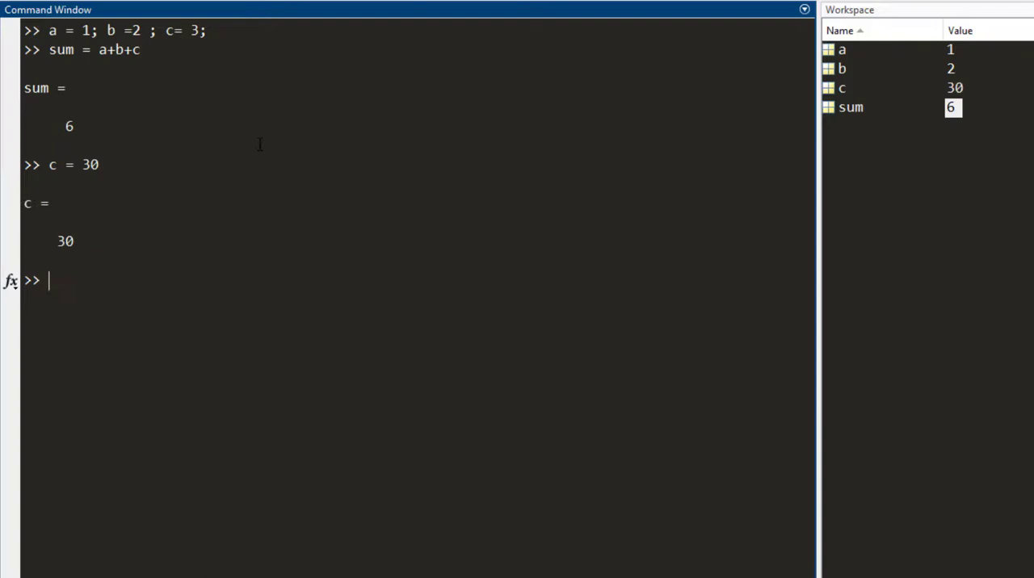
Step: Display sum (still 6 after c = 30) and re-enter the formula sum = a + b + c
type("su")
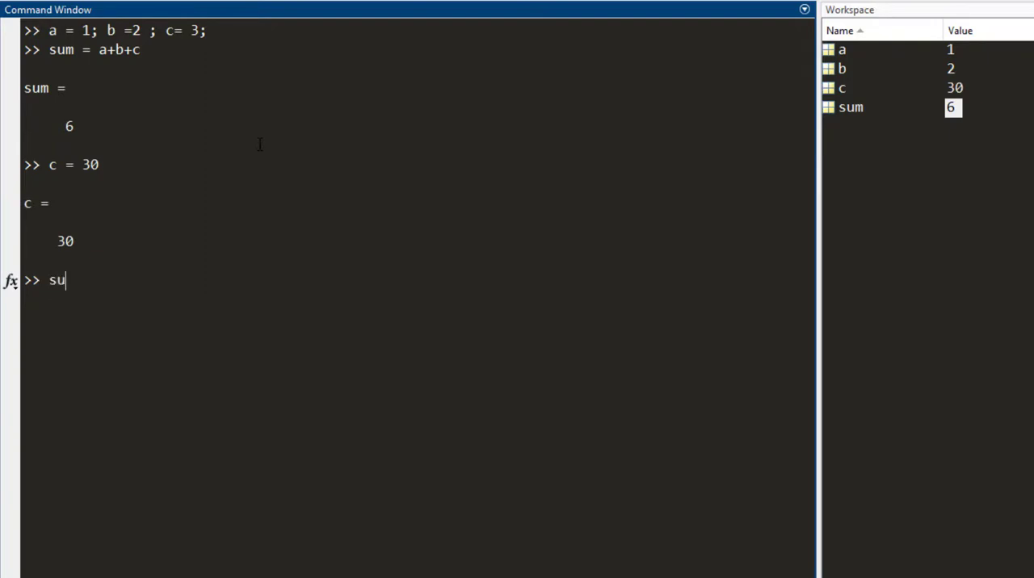
key("enter")
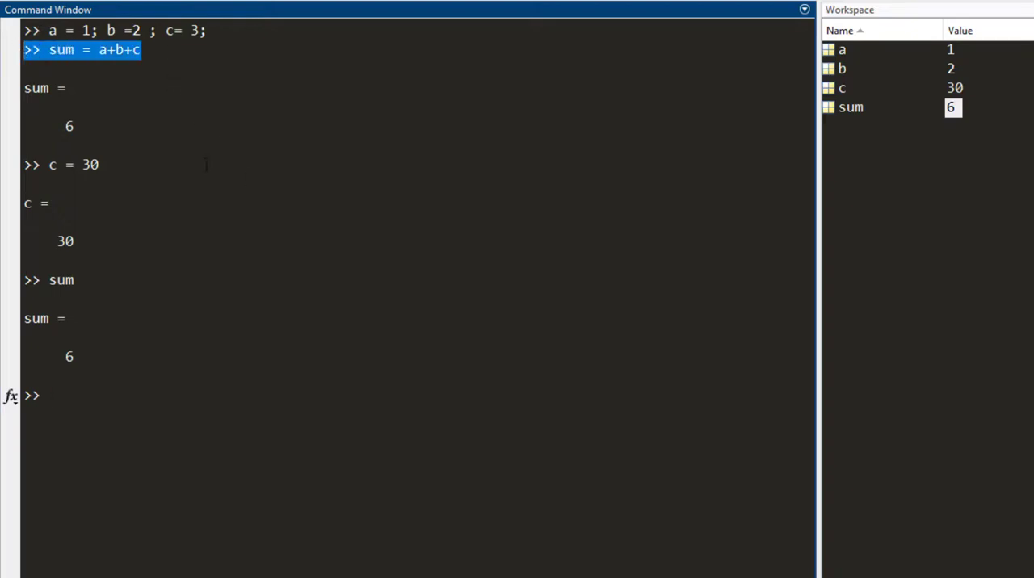
mouse_move(212, 200)
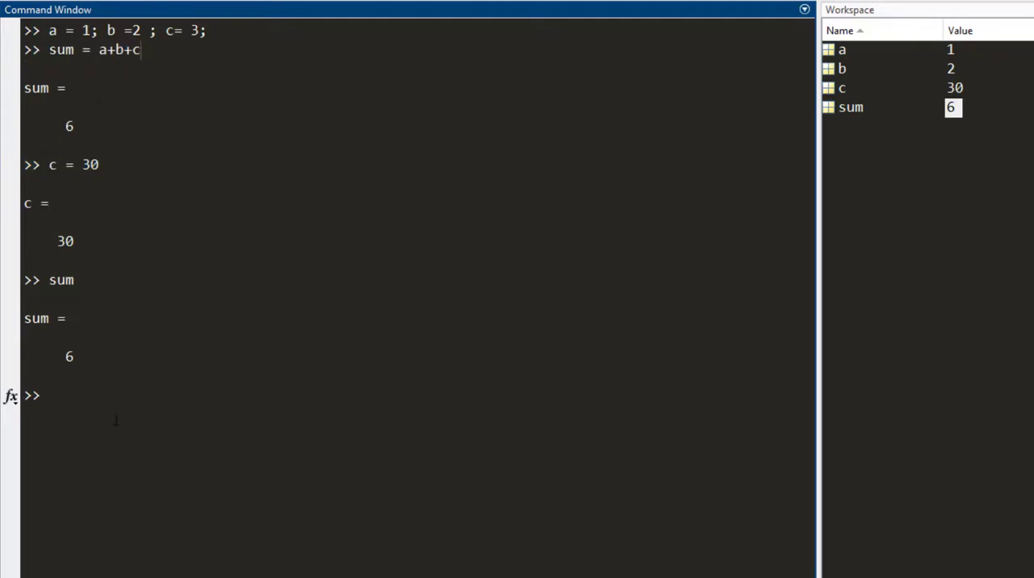
type("su")
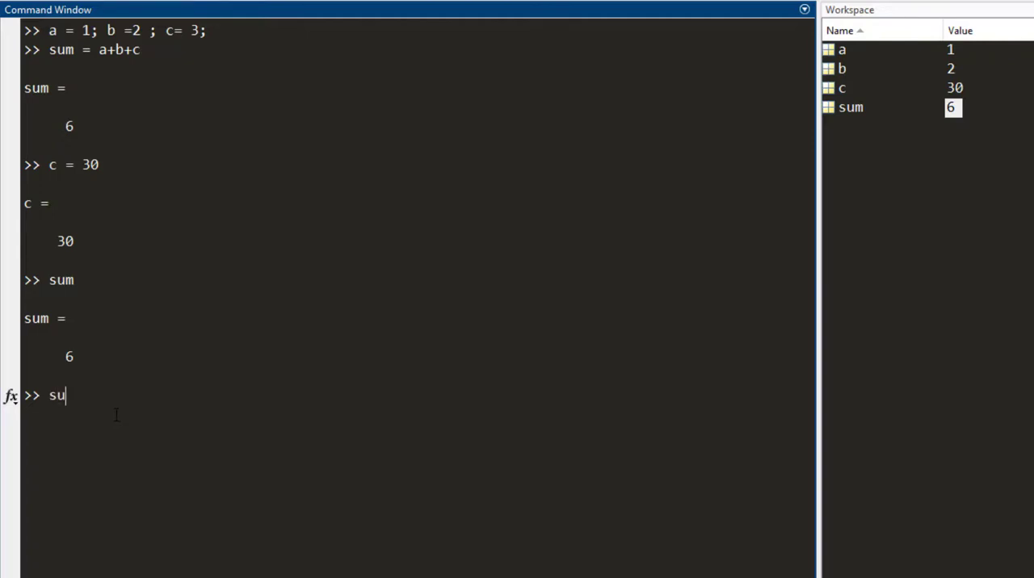
type("m =")
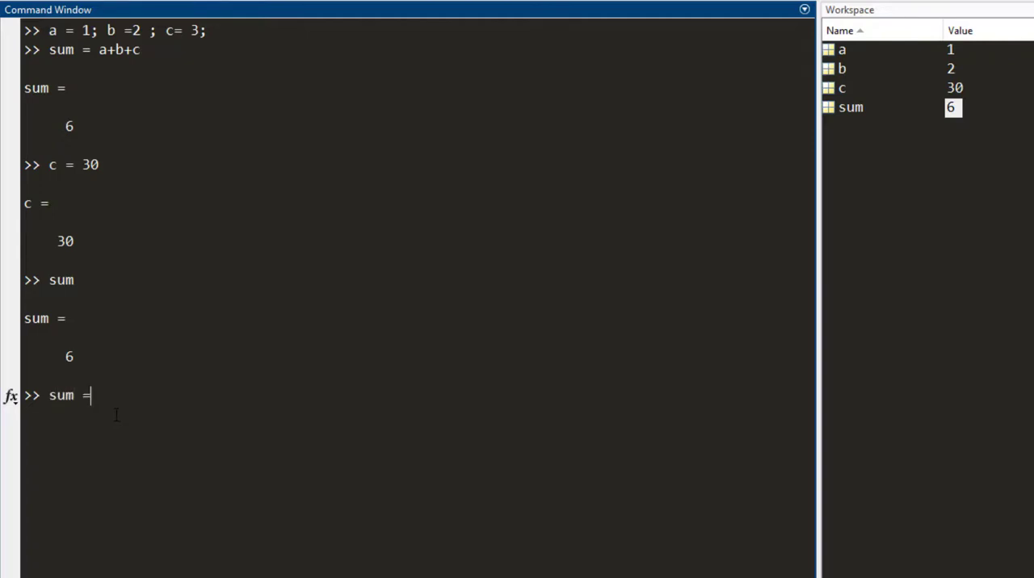
type("a + b +")
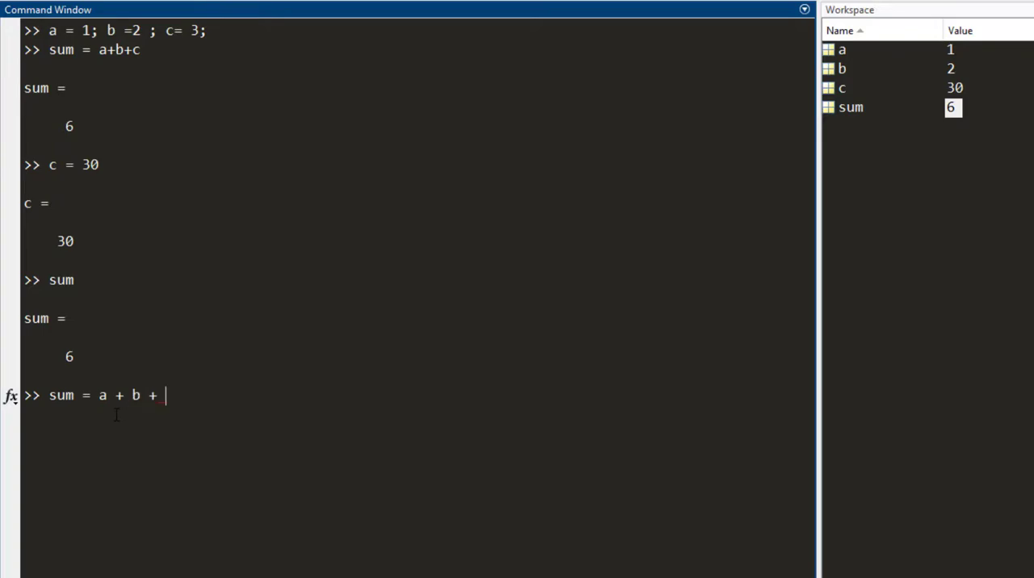
type("c")
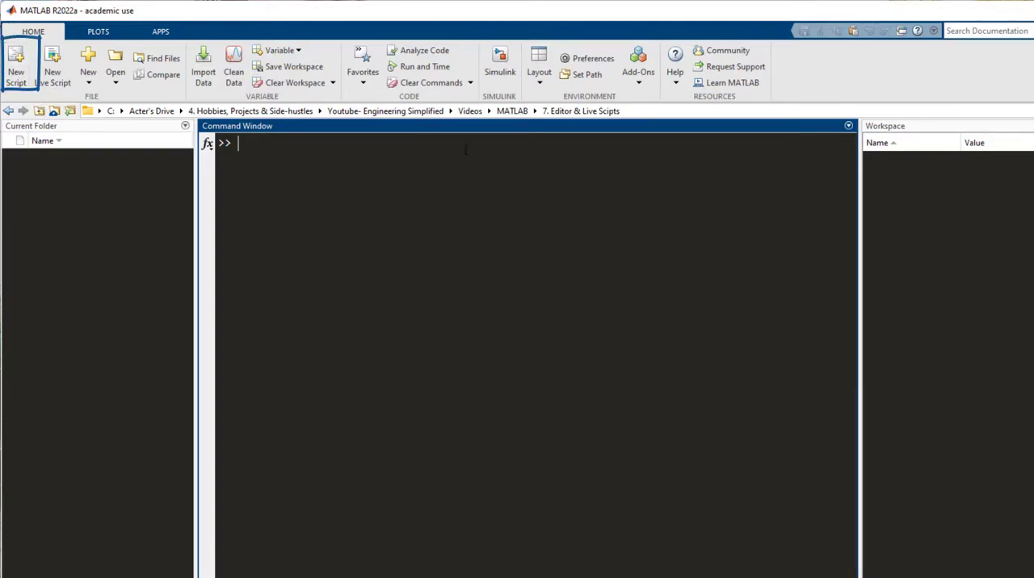
Step: Run the edit command to get a new untitled script in the Editor
type("edit")
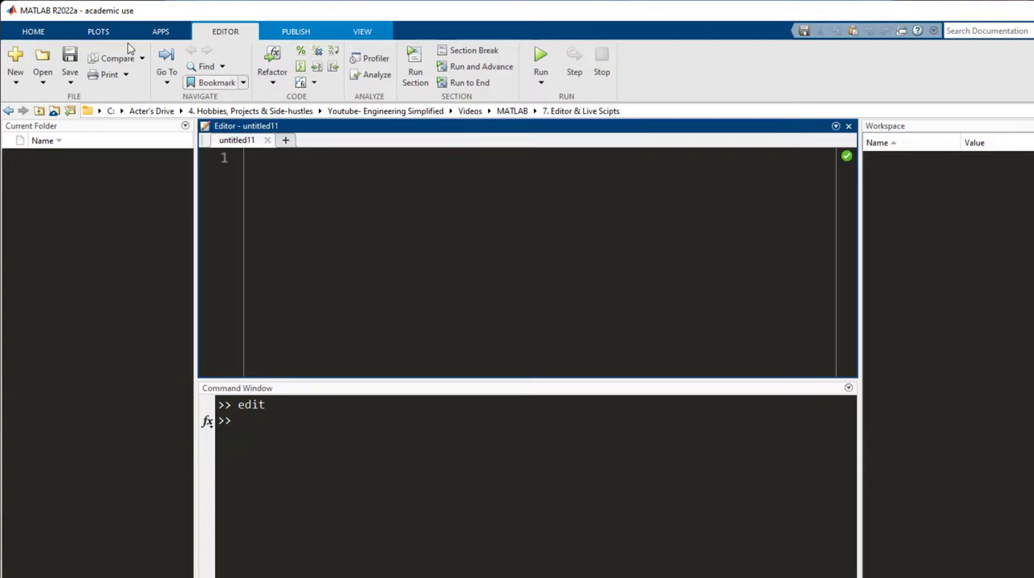
Step: Save the new script as something.m in the current folder
left_click(70, 61)
type("something.m")
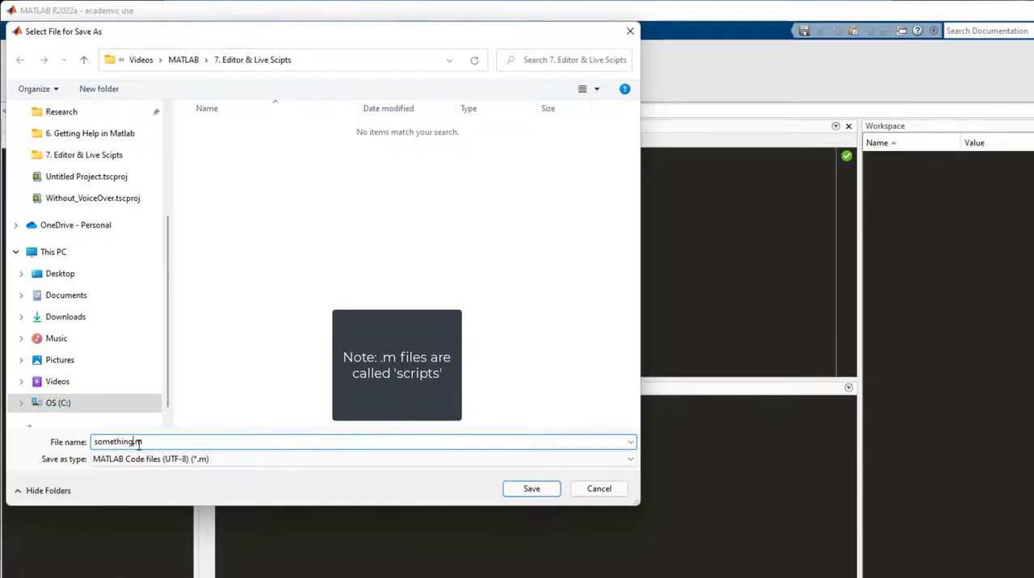
left_click(530, 488)
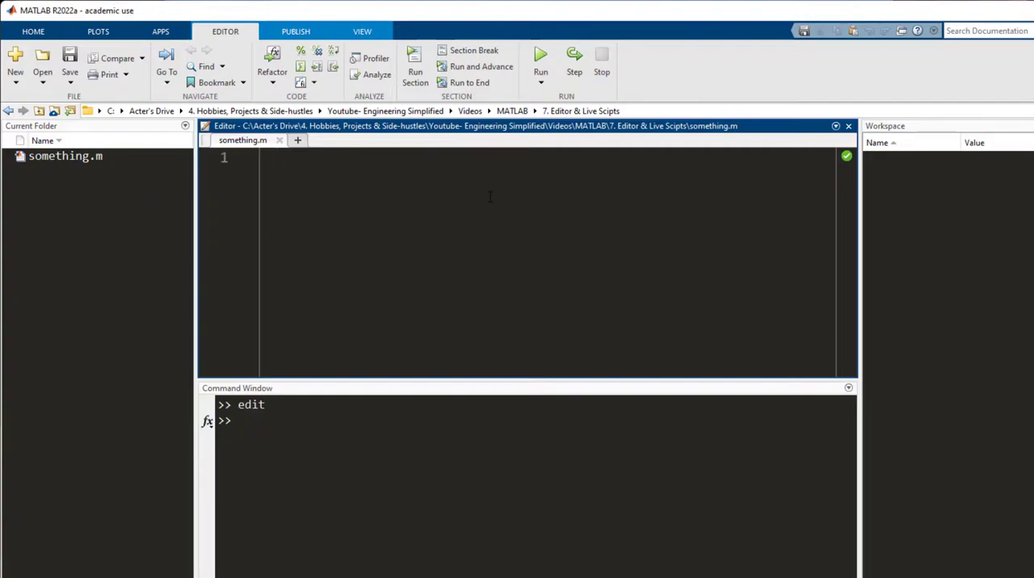
left_click(277, 158)
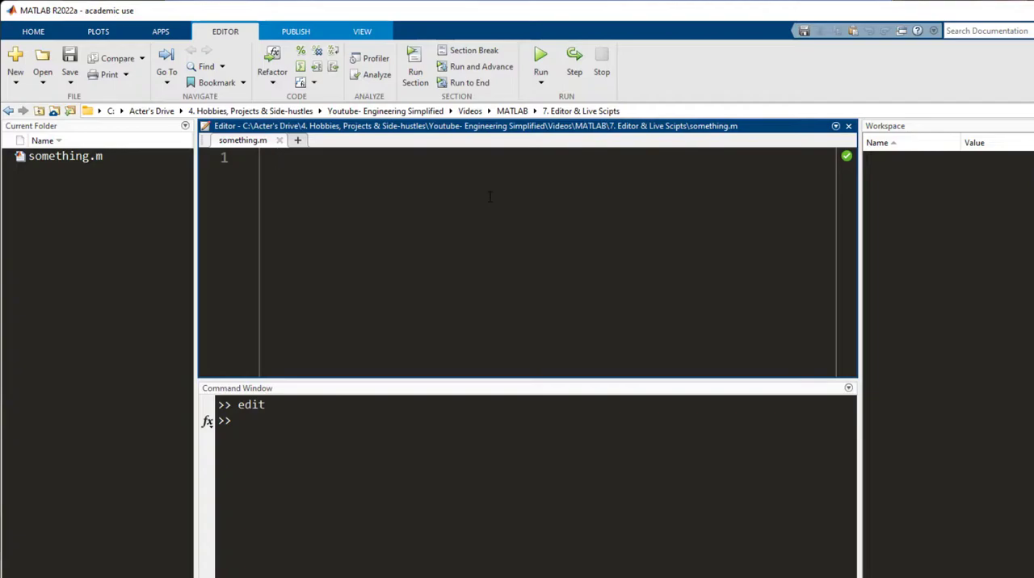
left_click(277, 158)
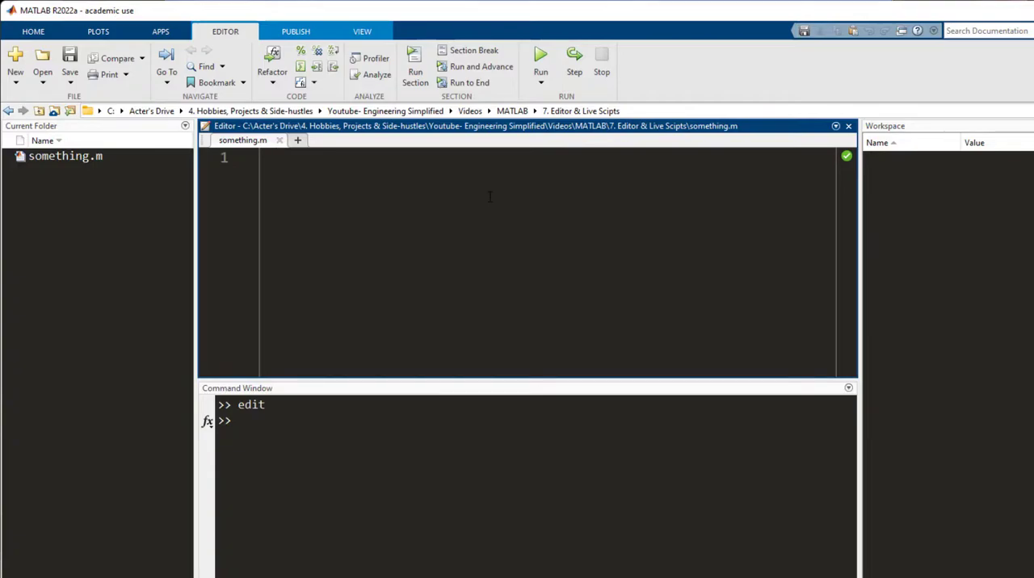
left_click(277, 158)
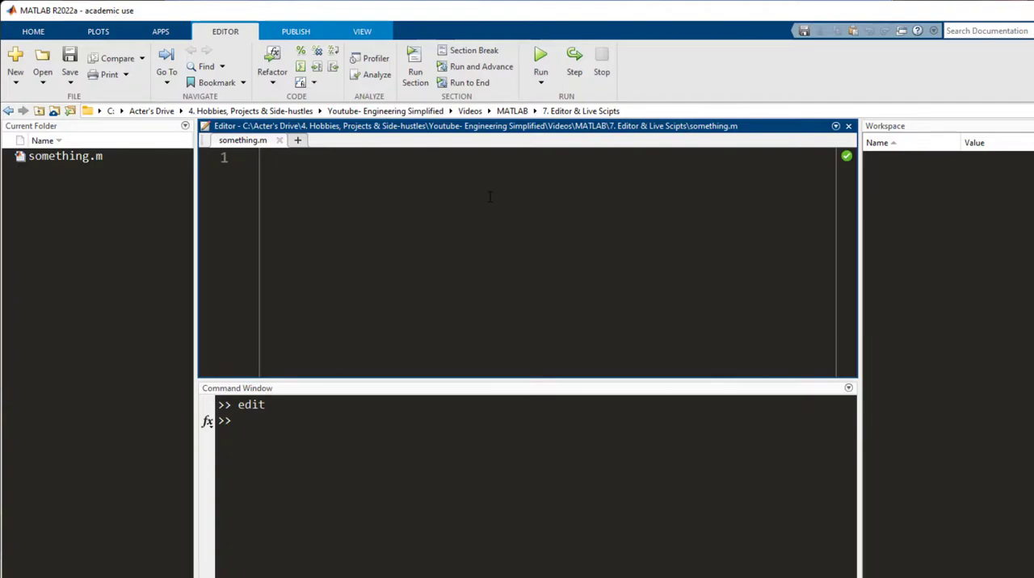
Step: Write a = 1; b = 2; c = 3; and sum = a + b + c into something.m
left_click(277, 158)
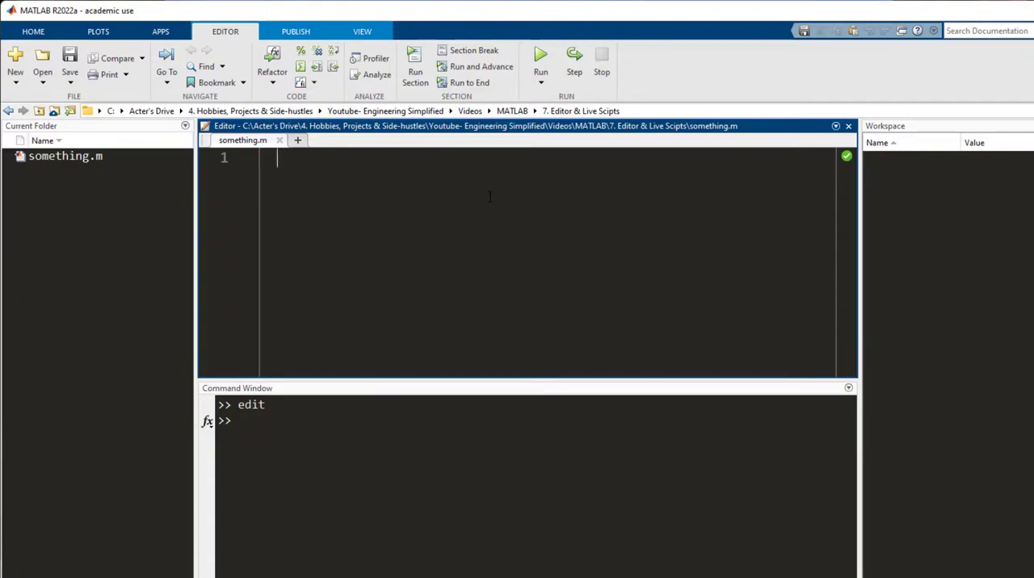
type("a = 1;")
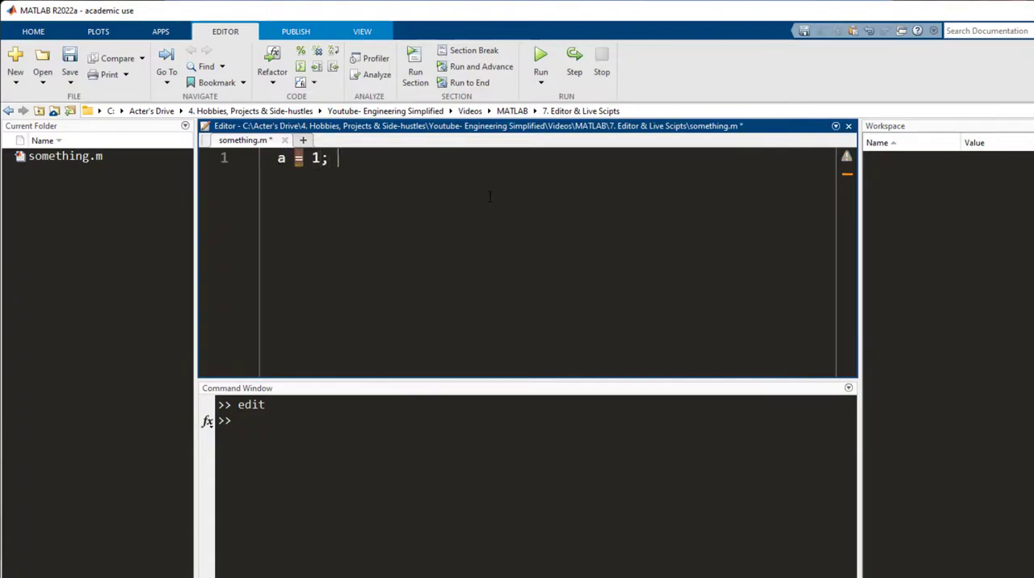
type("b = 2; c = 3;")
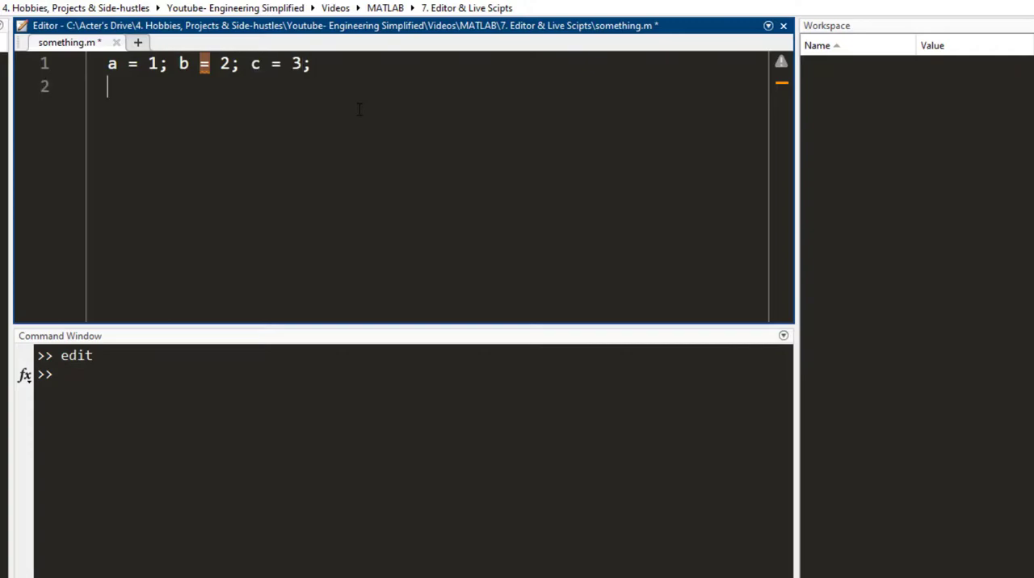
type("sum = a + b")
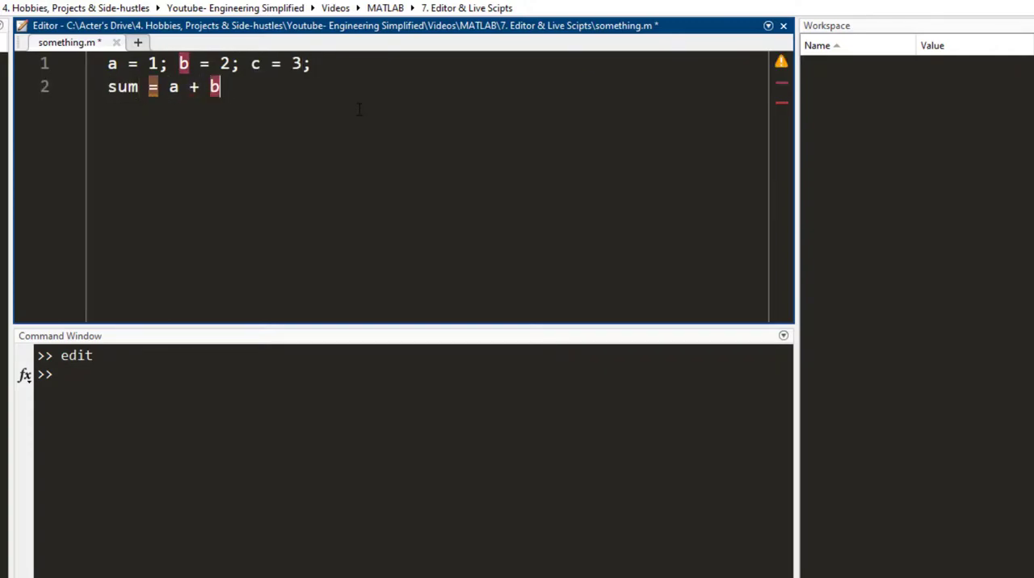
type("+ c")
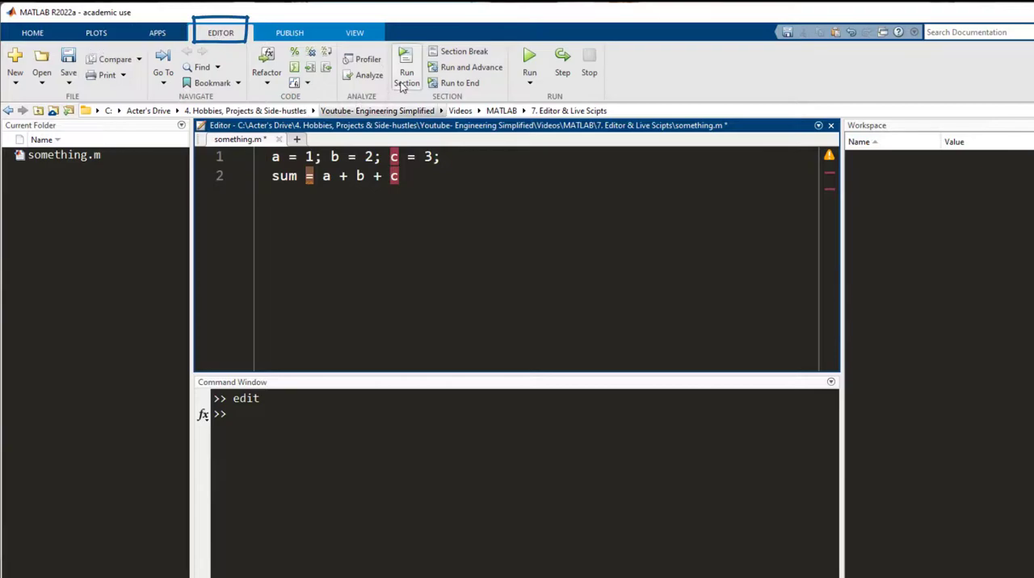
Step: Run something.m, set c = 30 with clear; clc; at the top, and rerun to get sum = 33
key("f5")
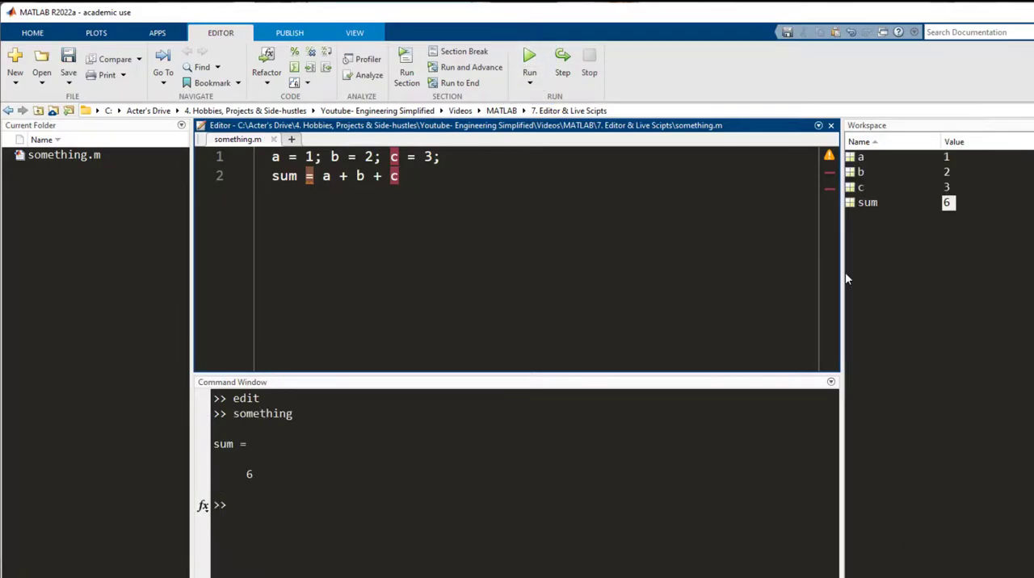
mouse_move(872, 250)
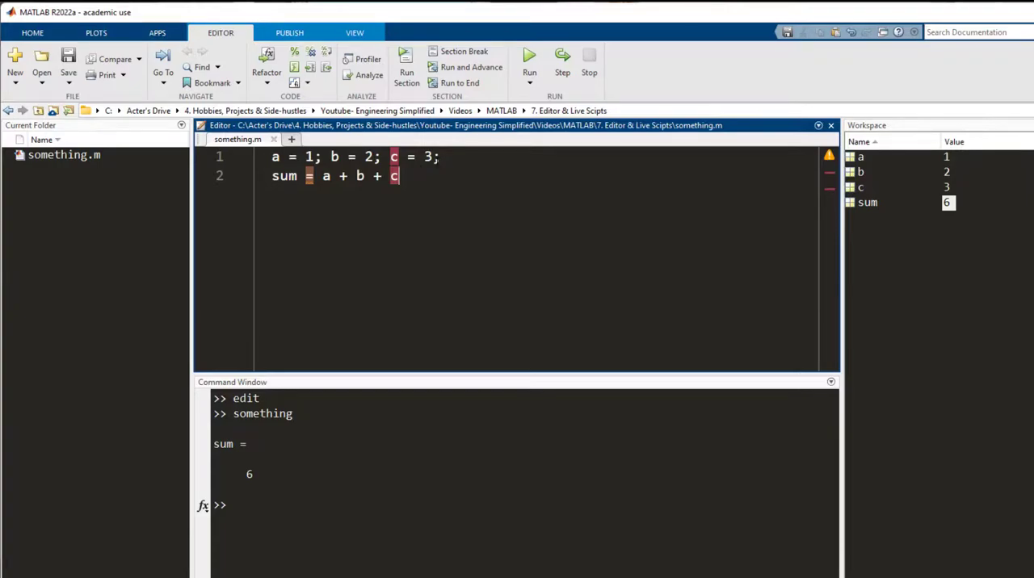
type("0")
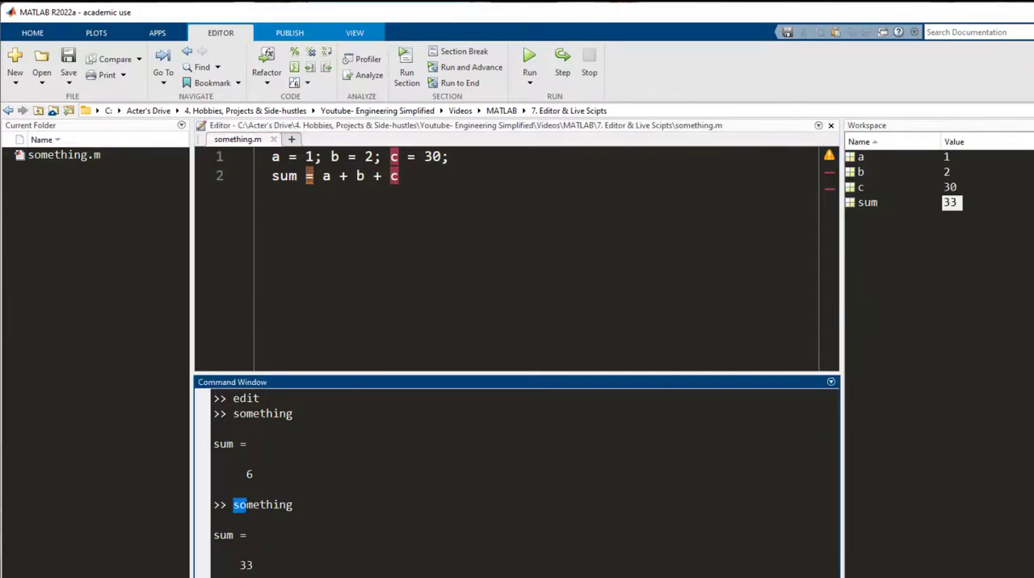
double_click(263, 505)
type("clear; clc;")
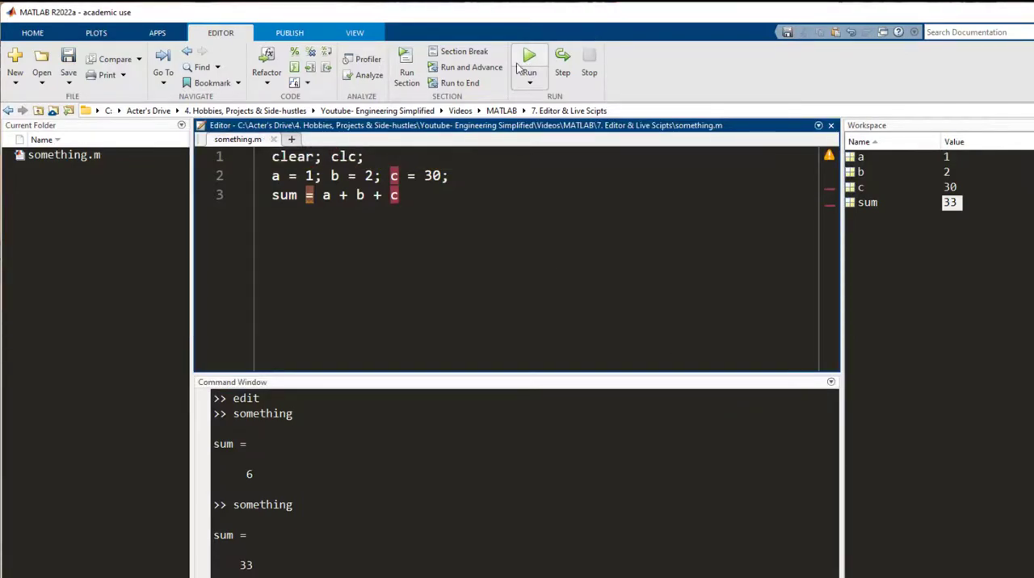
left_click(529, 56)
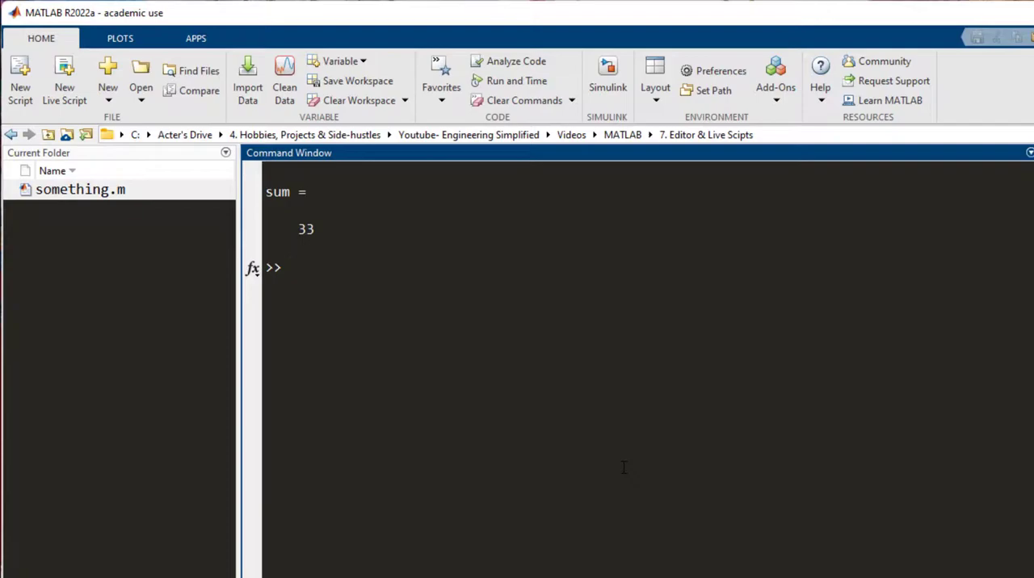
Step: Create and open an empty script via 'edit test123', giving test123.m in the current folder
type("edit")
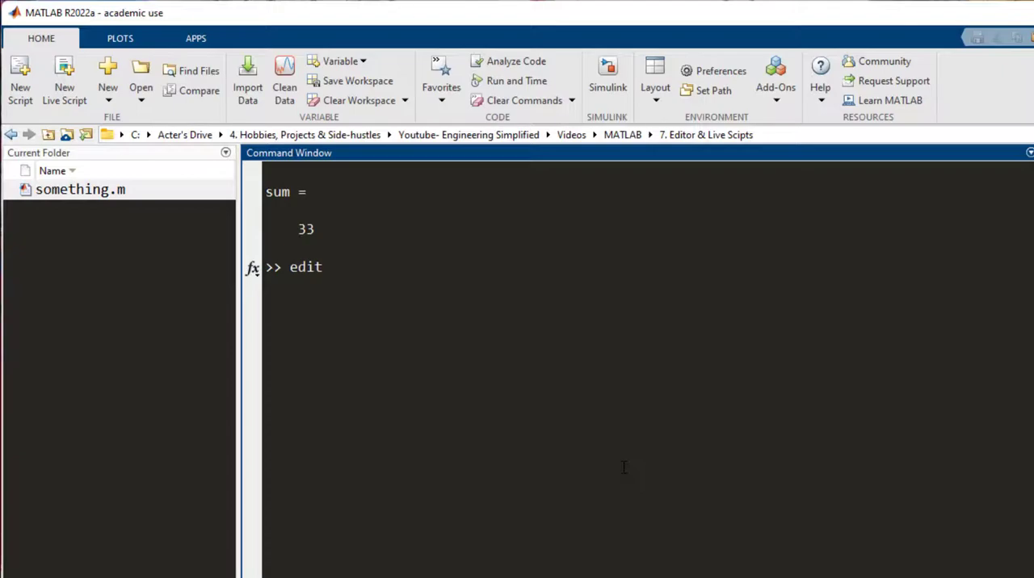
type("test123")
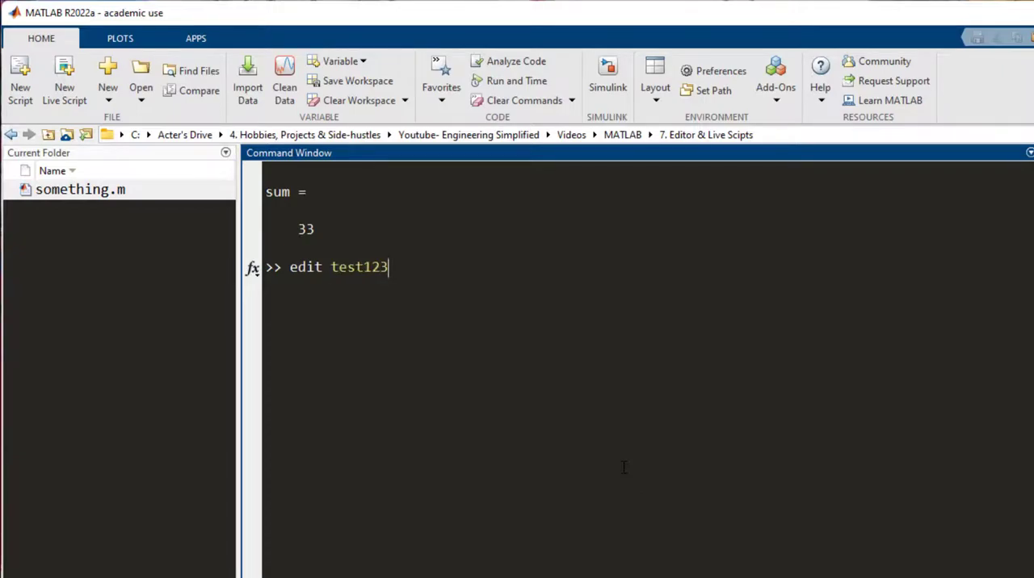
key("enter")
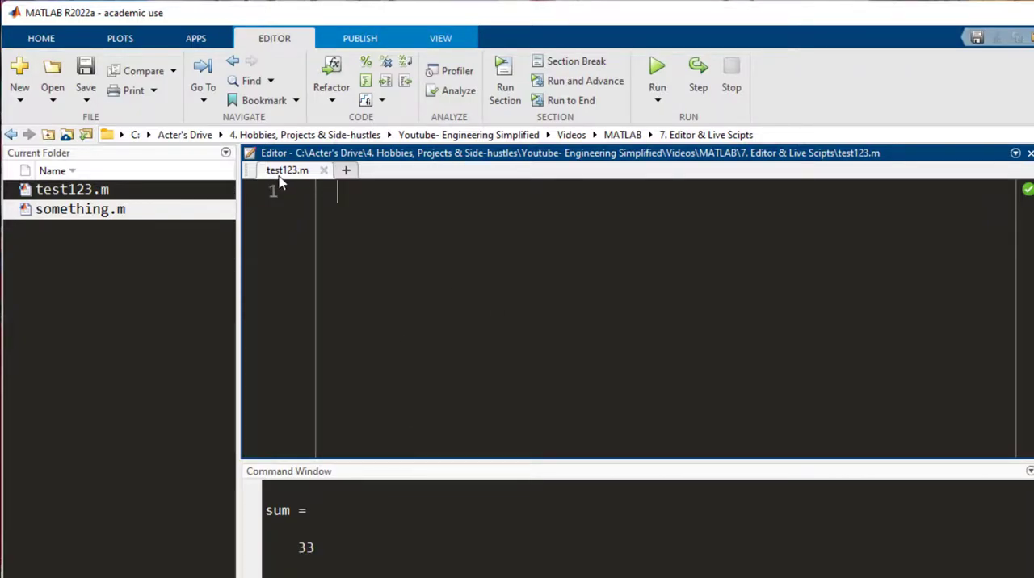
mouse_move(287, 170)
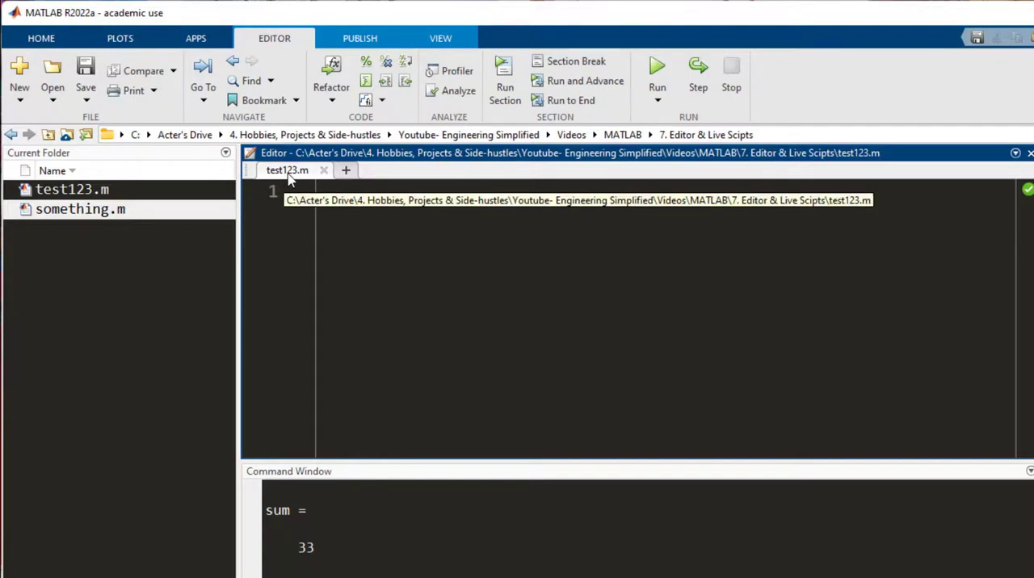
mouse_move(412, 271)
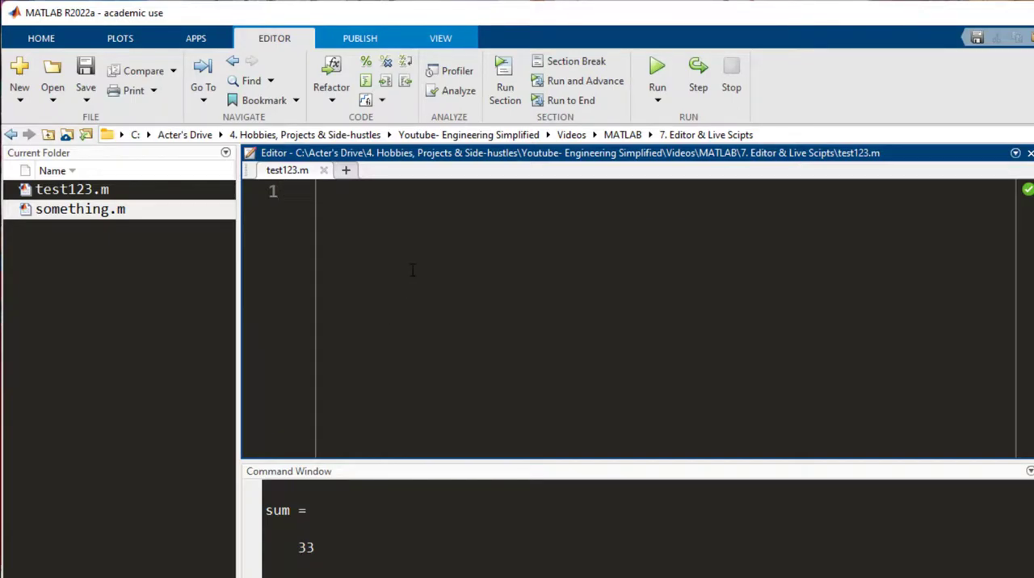
left_click(338, 192)
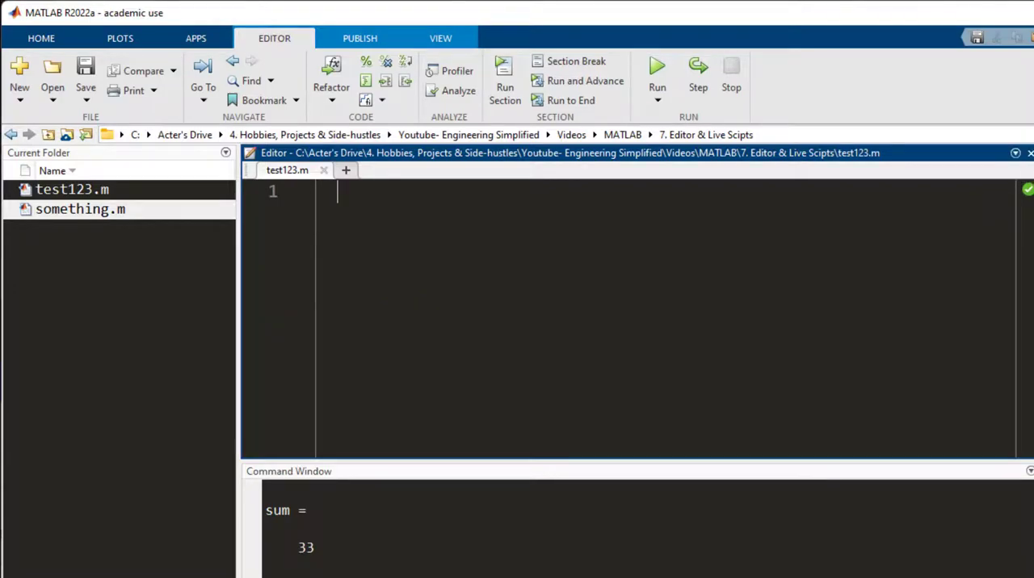
Step: Start a new live script untitled12.mlx from the Home New menu
left_click(42, 38)
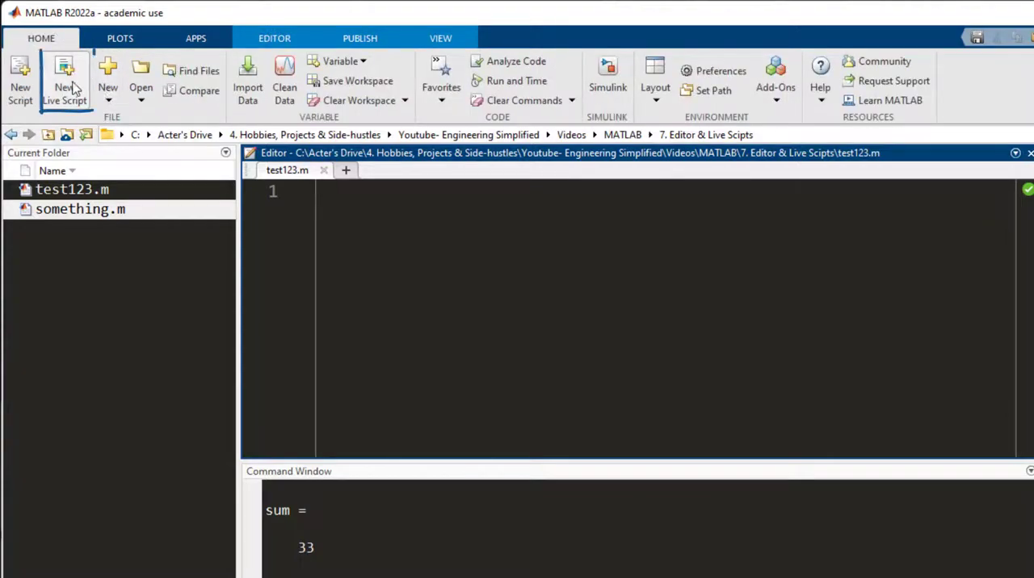
left_click(64, 80)
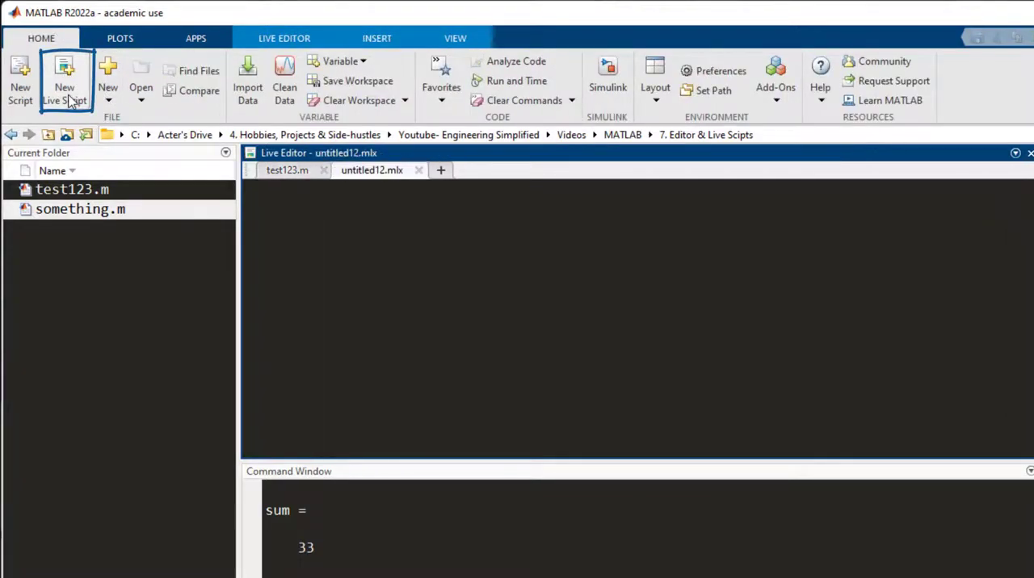
left_click(64, 81)
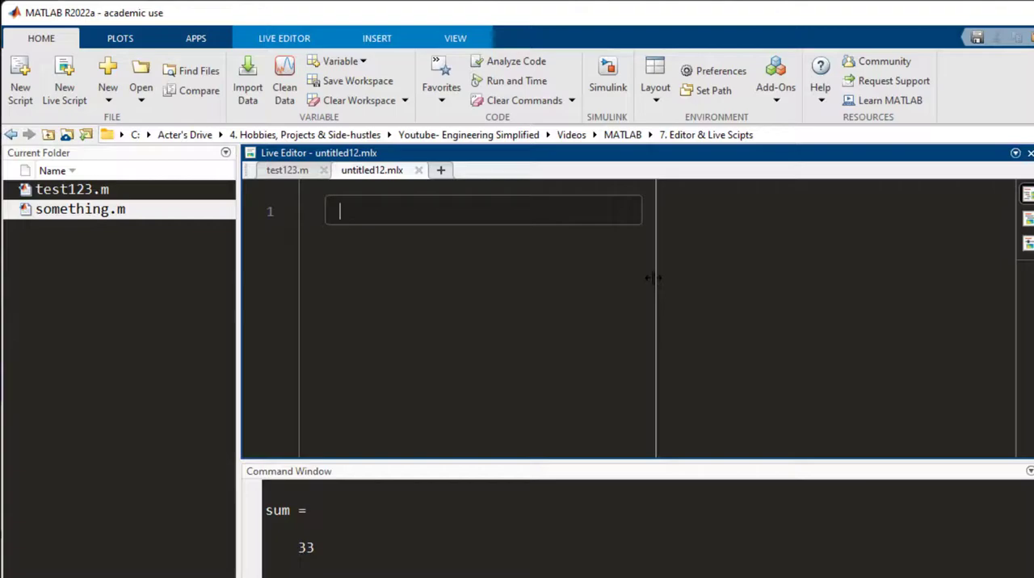
mouse_move(840, 290)
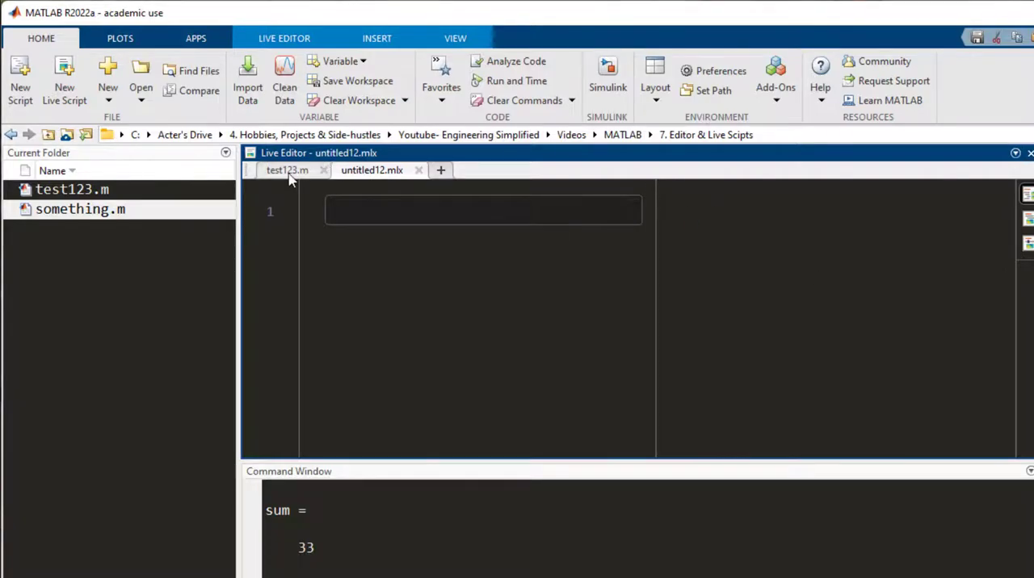
Step: Copy something.m's code into untitled12.mlx and run it so sum = 33 shows inline
left_click(465, 170)
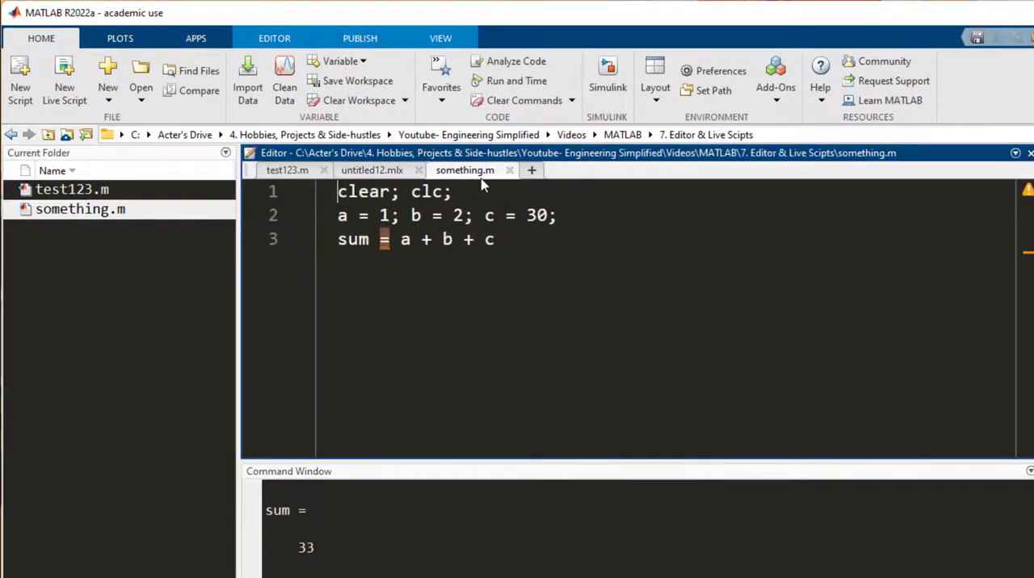
left_click(372, 170)
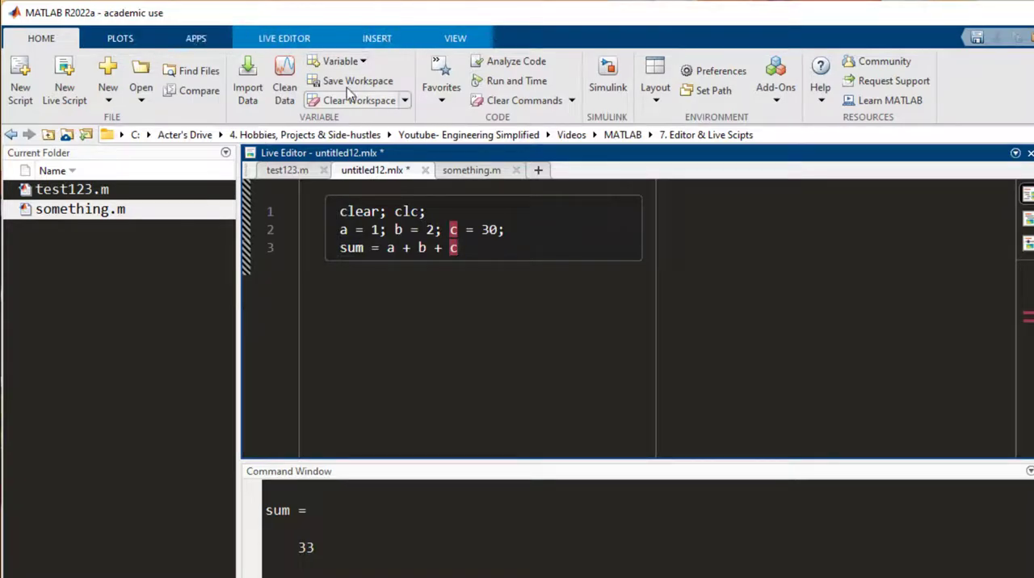
left_click(283, 38)
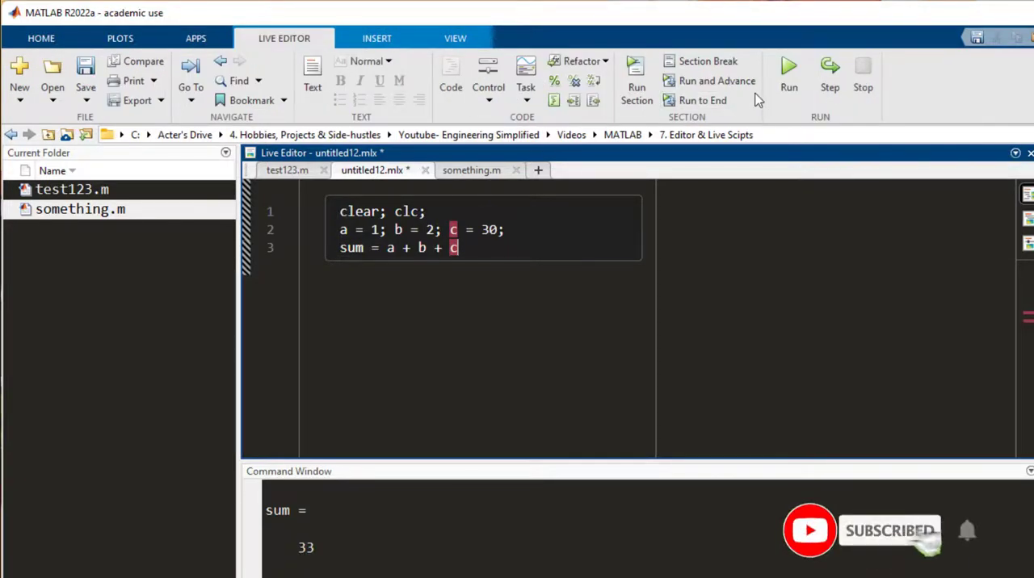
left_click(789, 72)
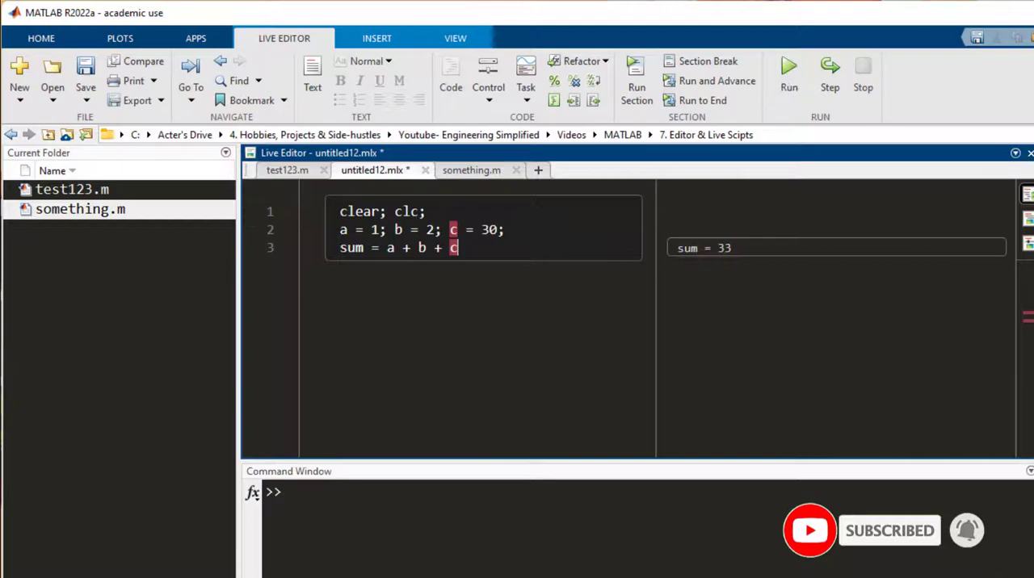